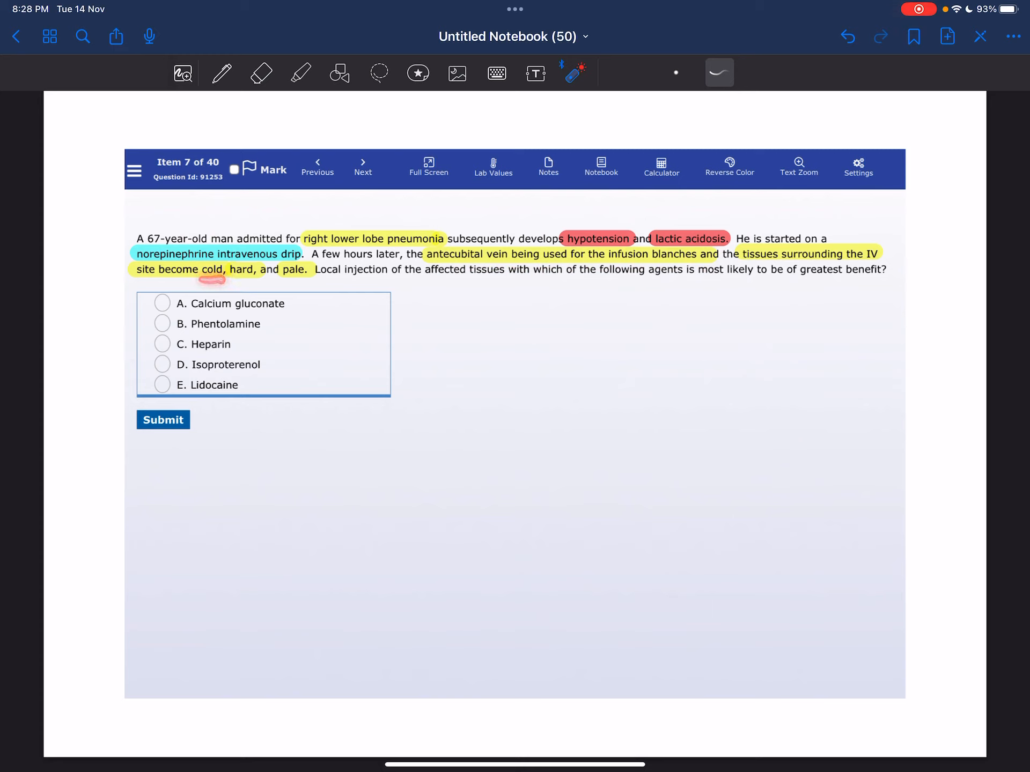
Undo the stray red stroke under 'cold' and draw a red checkmark beside B, Phentolamine.
click(211, 279)
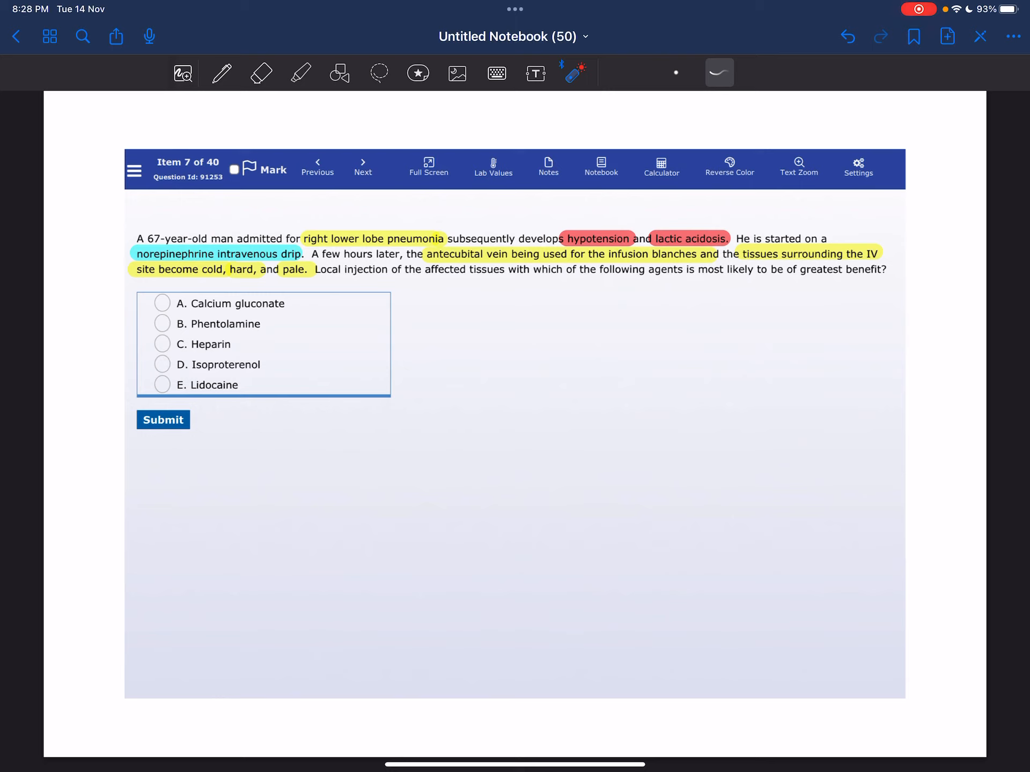
click(163, 324)
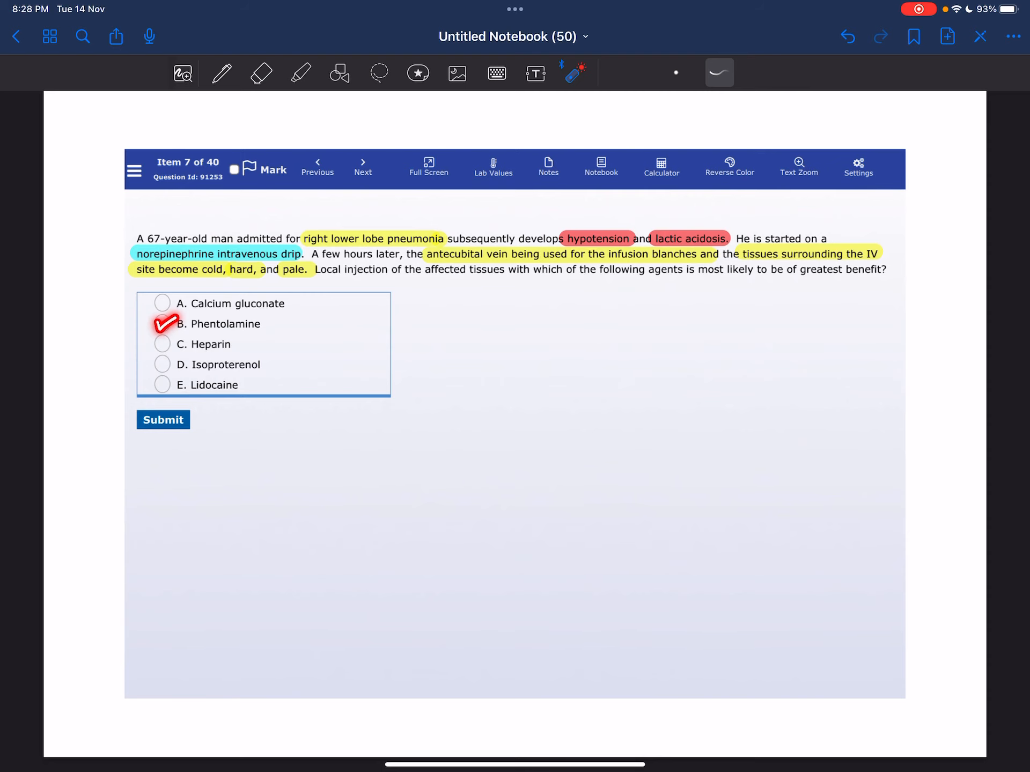